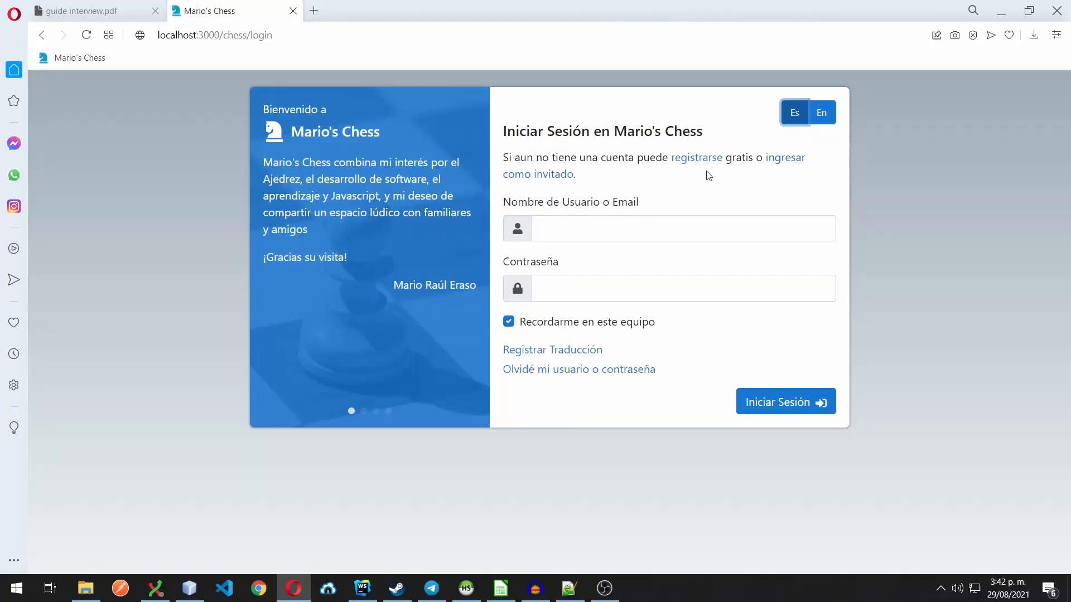
pyautogui.moveTo(741, 135)
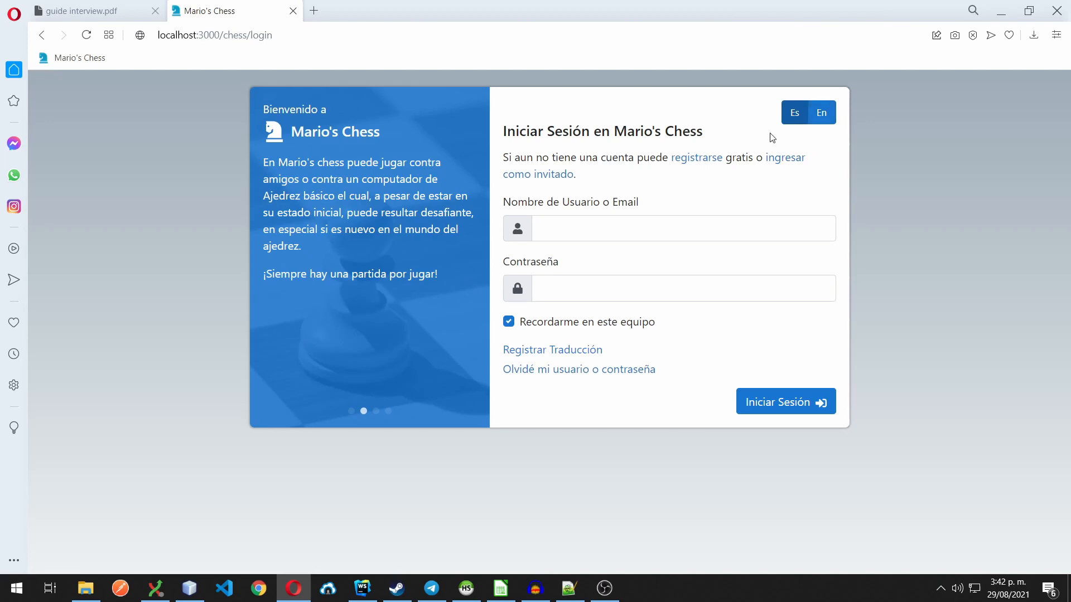
# Switch the Mario's Chess login page from Spanish to English via the 'En' toggle.
pyautogui.click(821, 113)
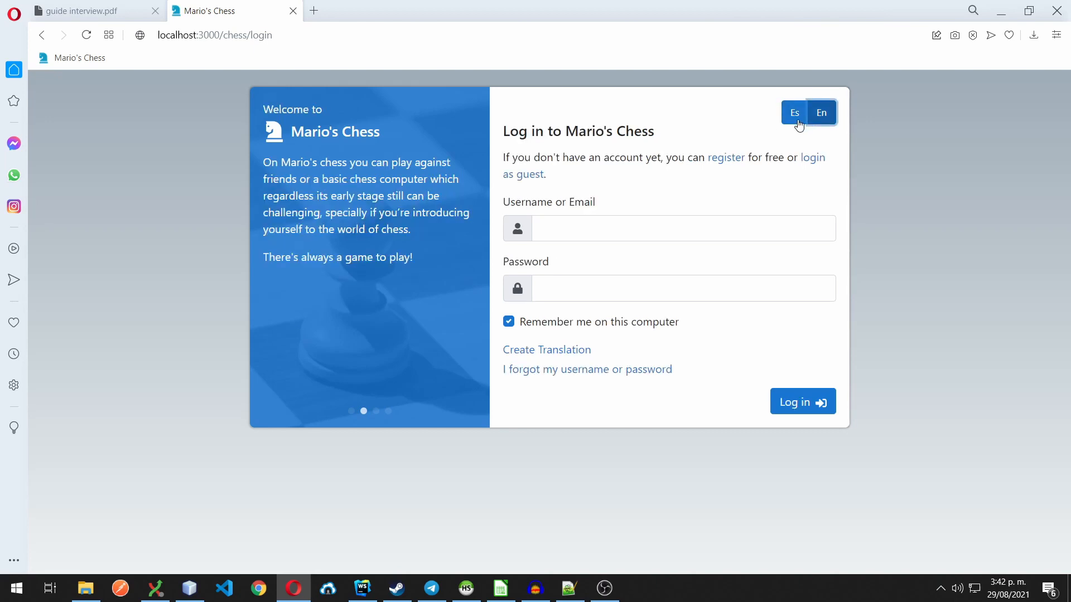
pyautogui.moveTo(727, 131)
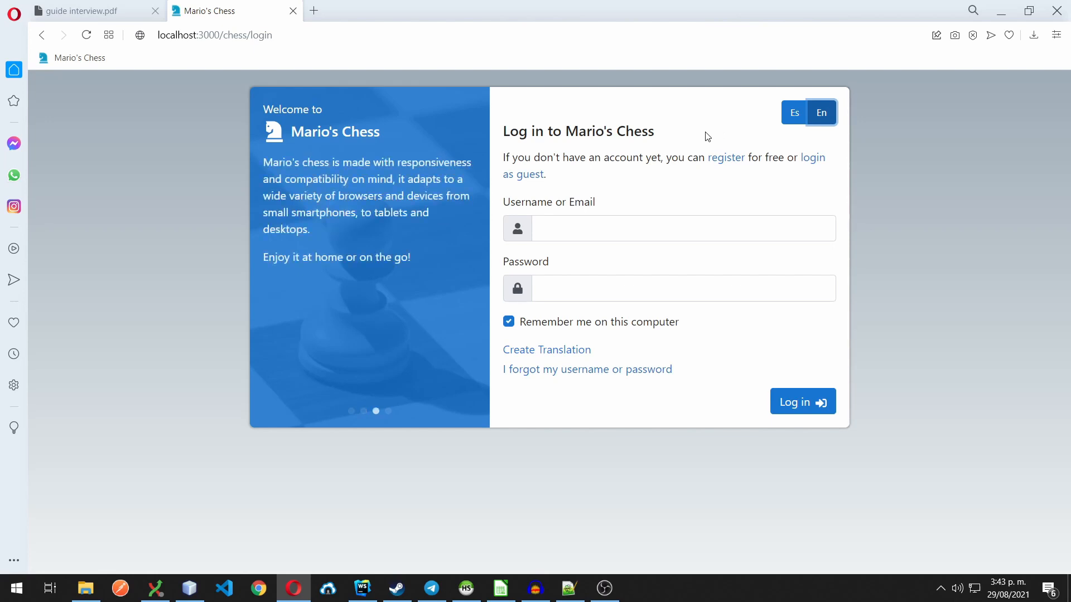
pyautogui.moveTo(812, 157)
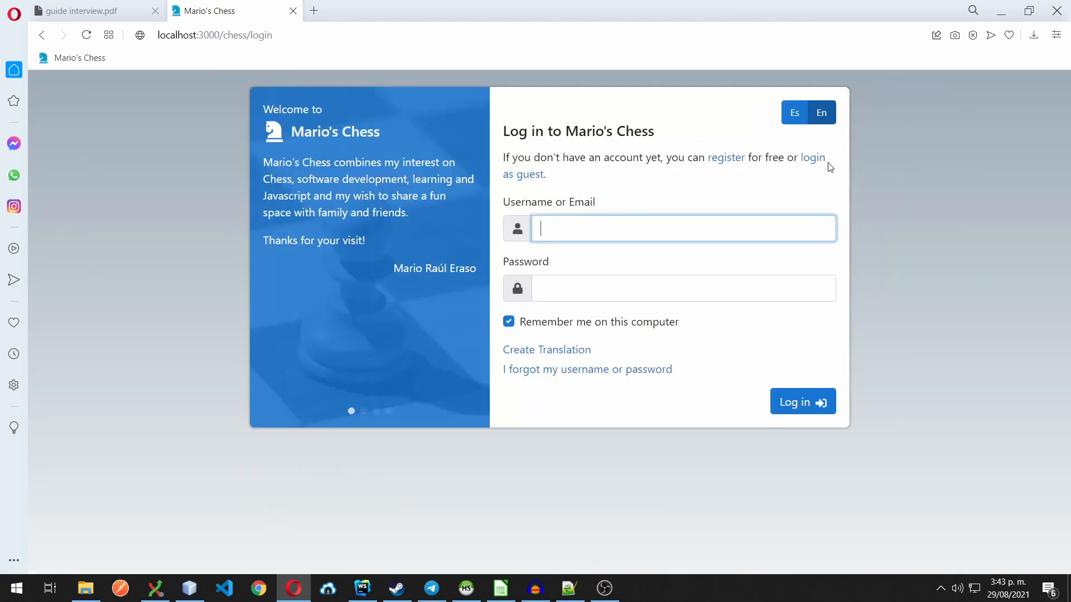
# Bring WebStorm forward and select getNextInteractor.js under the sequence module's interactor folder.
pyautogui.click(362, 588)
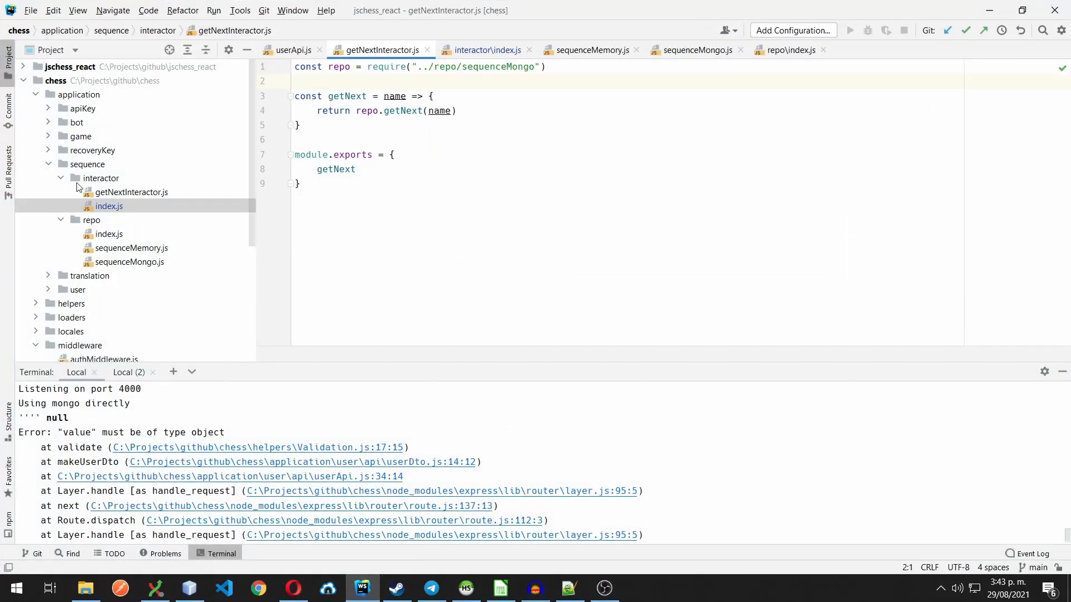
pyautogui.click(87, 164)
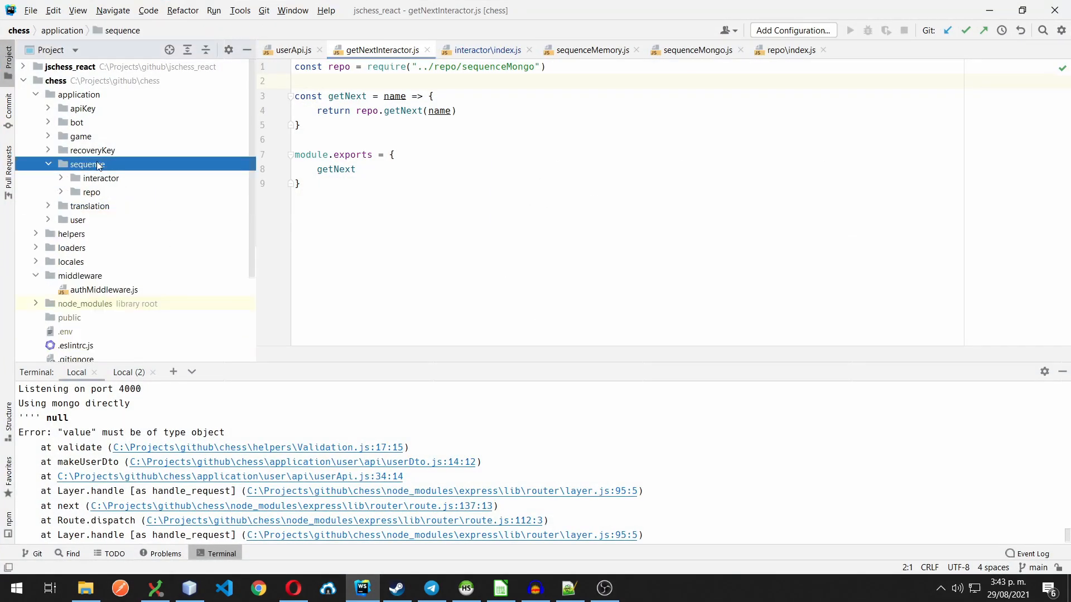
pyautogui.moveTo(120, 168)
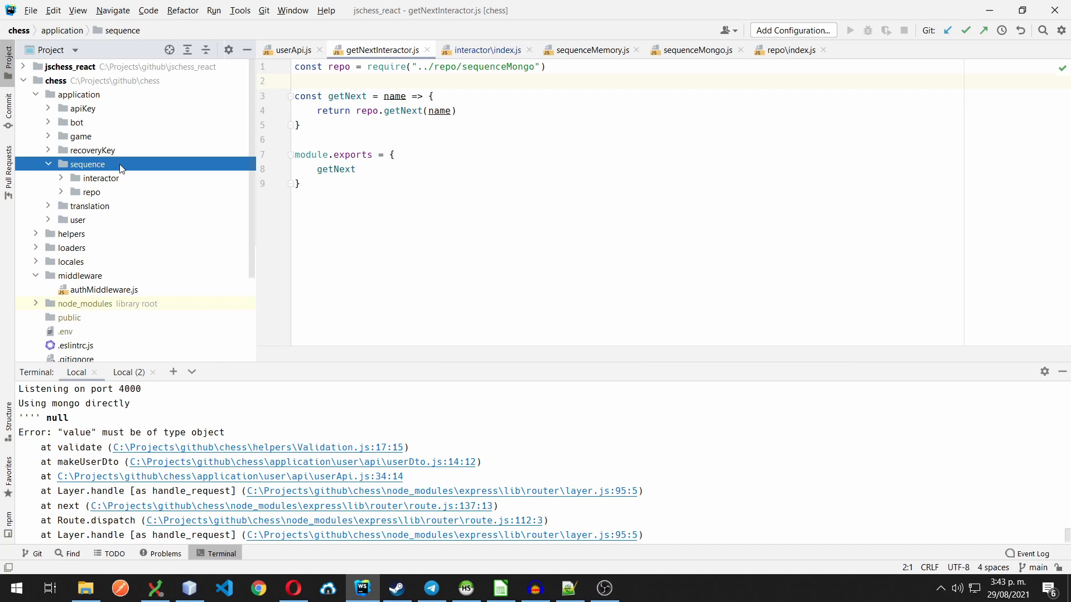
pyautogui.moveTo(142, 184)
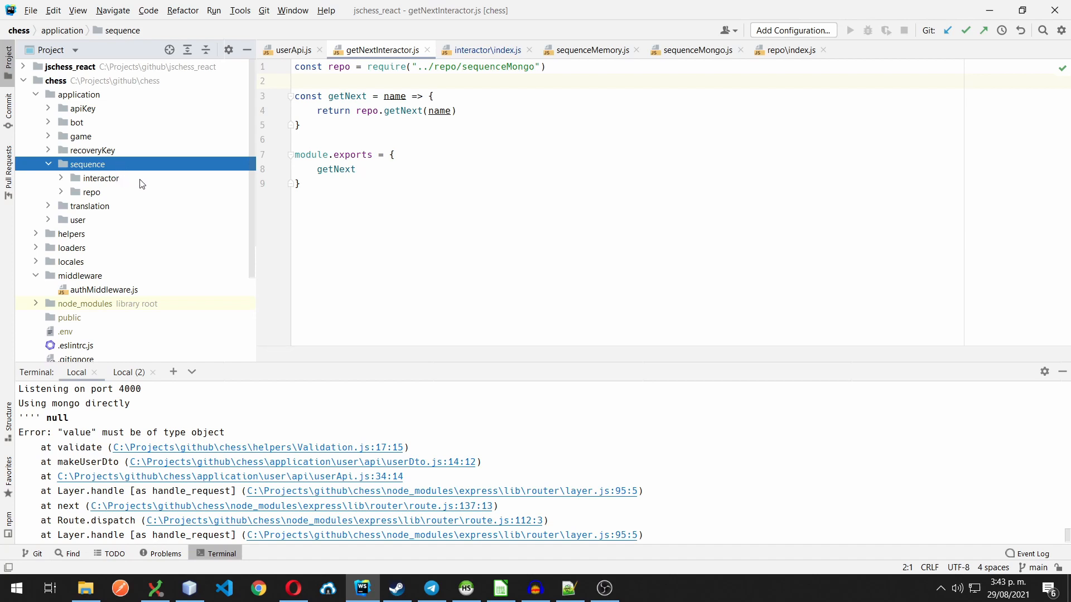
pyautogui.click(101, 178)
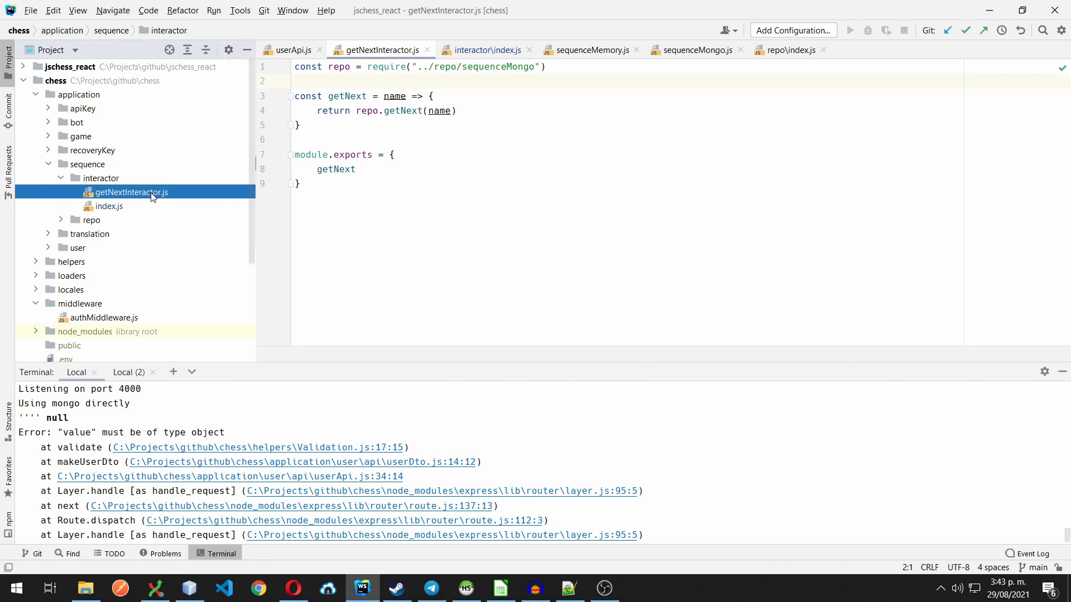
pyautogui.click(404, 110)
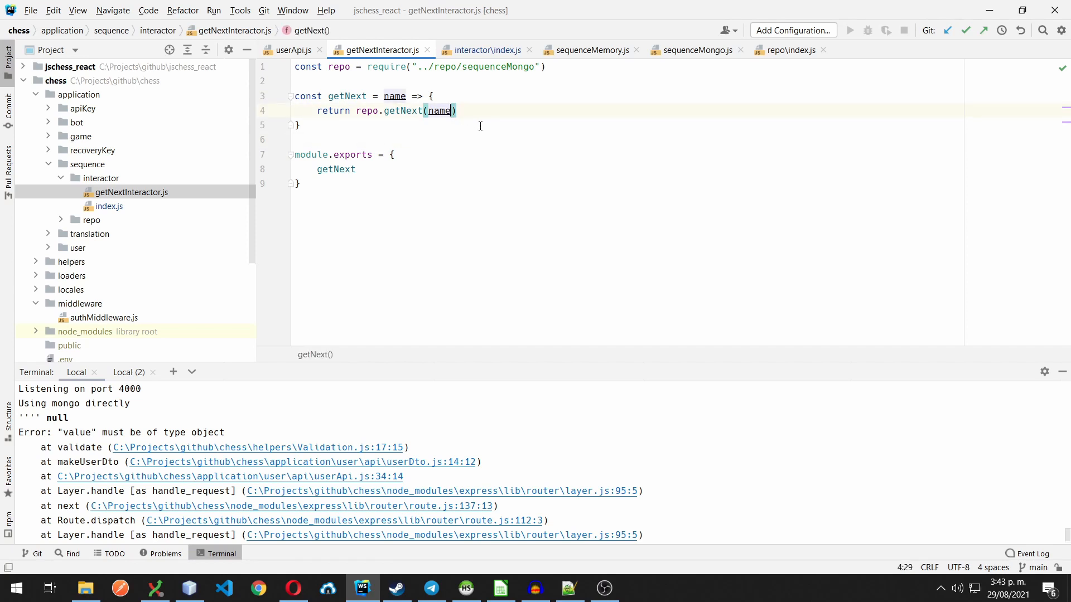
pyautogui.moveTo(226, 180)
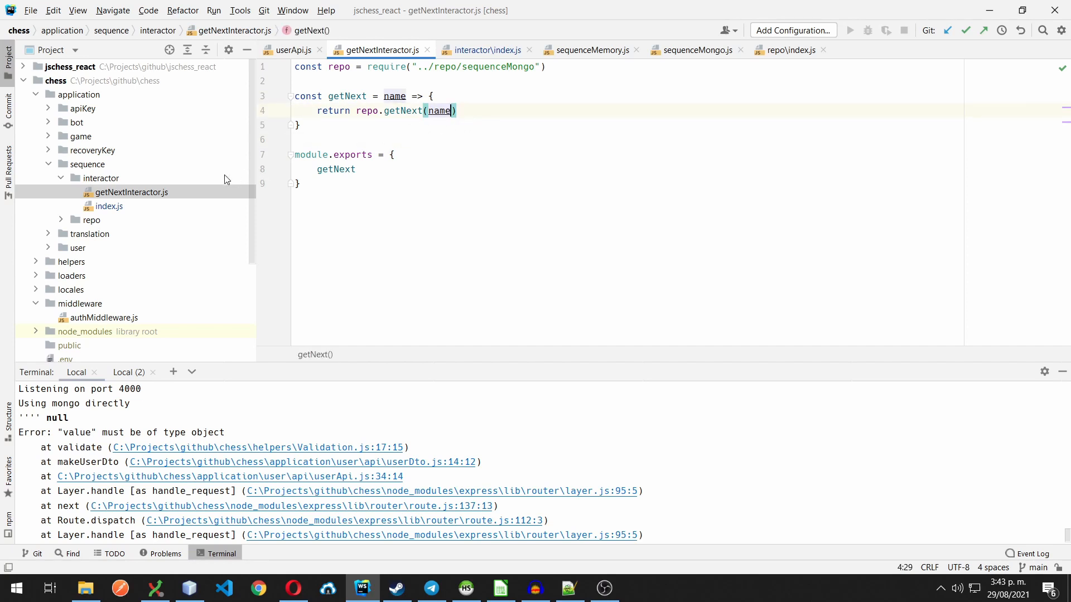
pyautogui.click(60, 220)
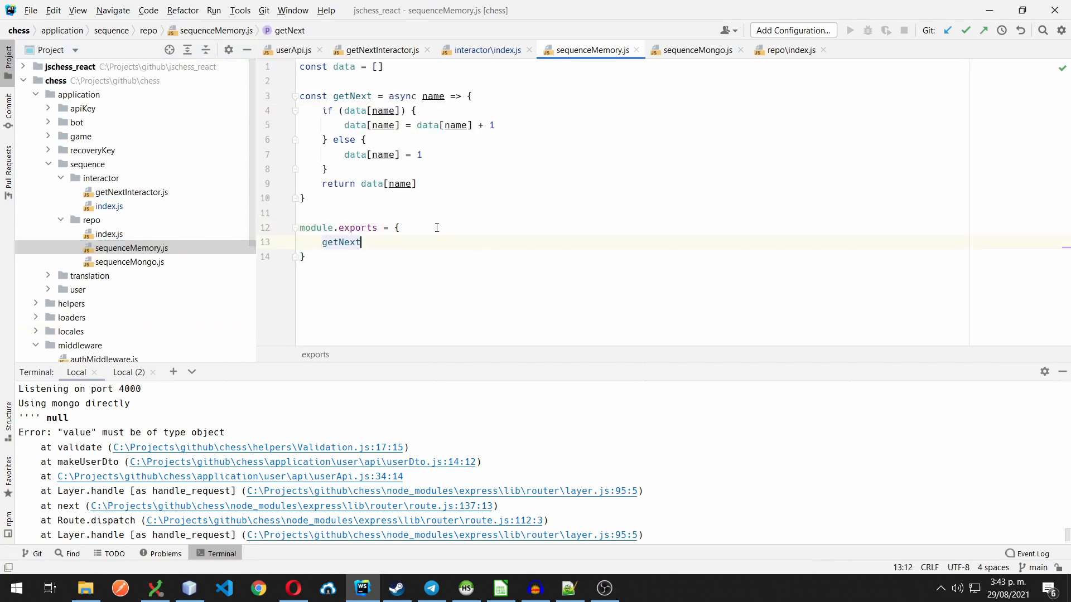
pyautogui.moveTo(158, 267)
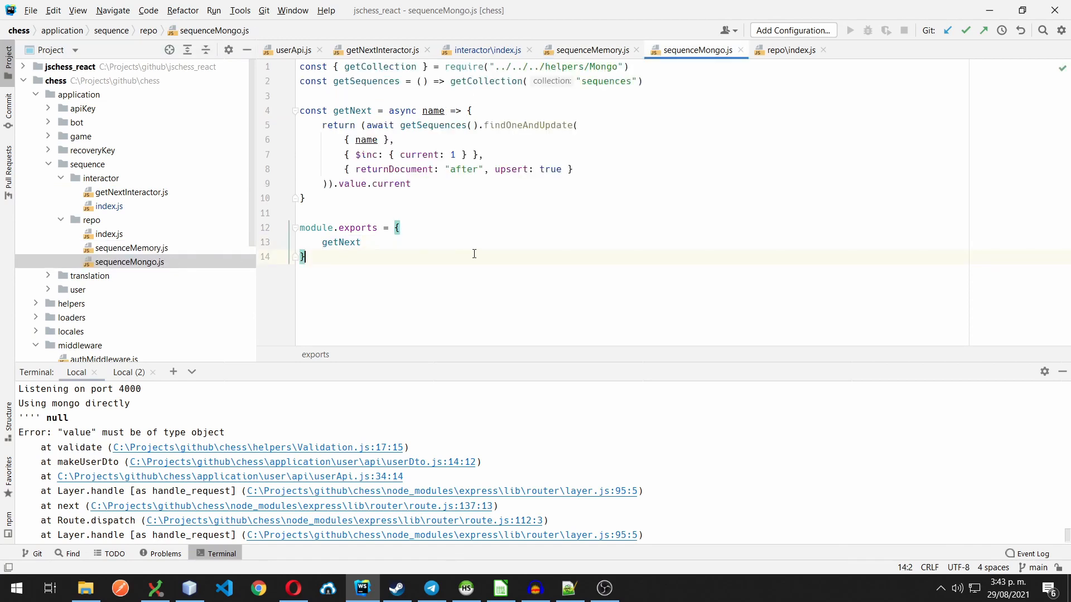
pyautogui.moveTo(433, 252)
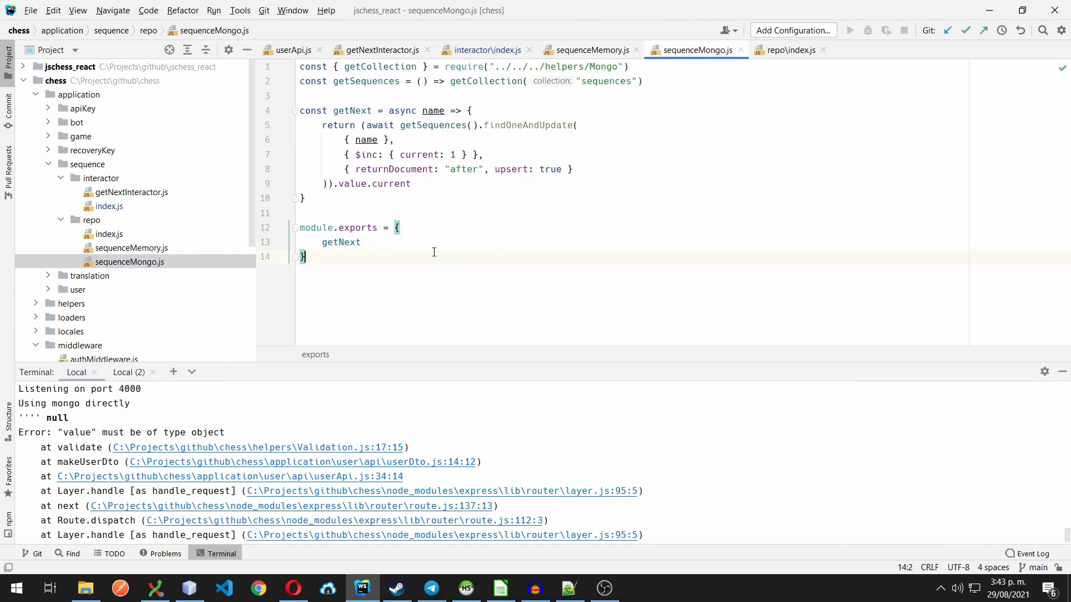
pyautogui.click(786, 51)
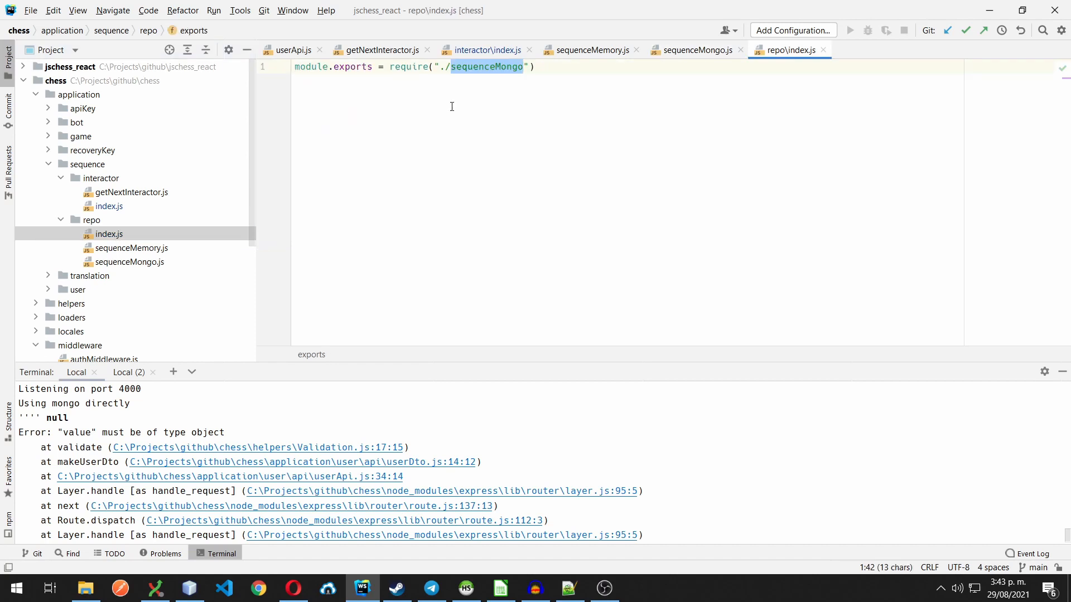
pyautogui.moveTo(520, 104)
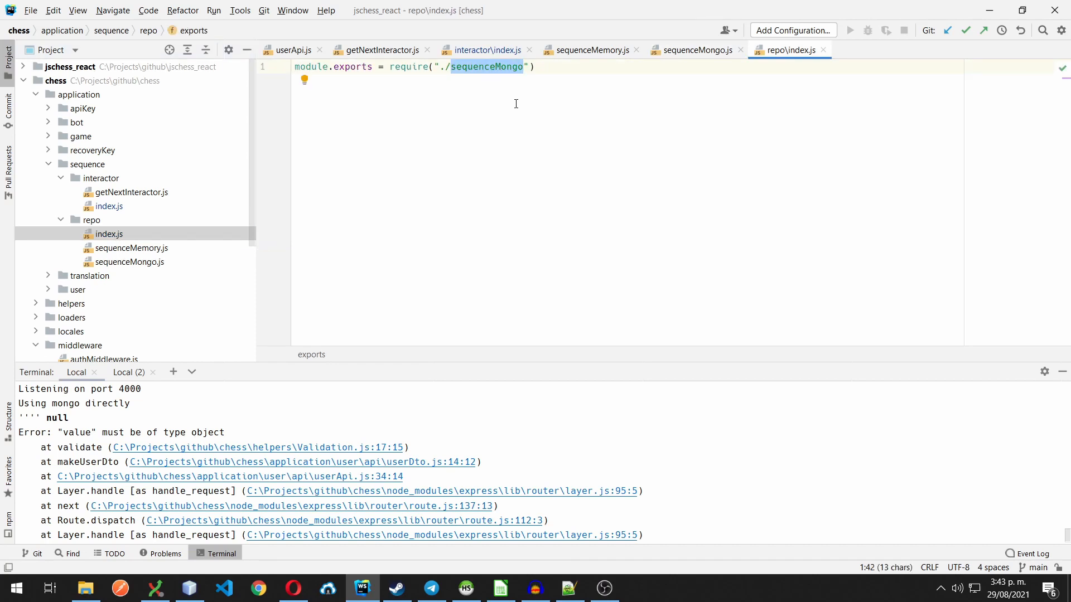
pyautogui.click(132, 192)
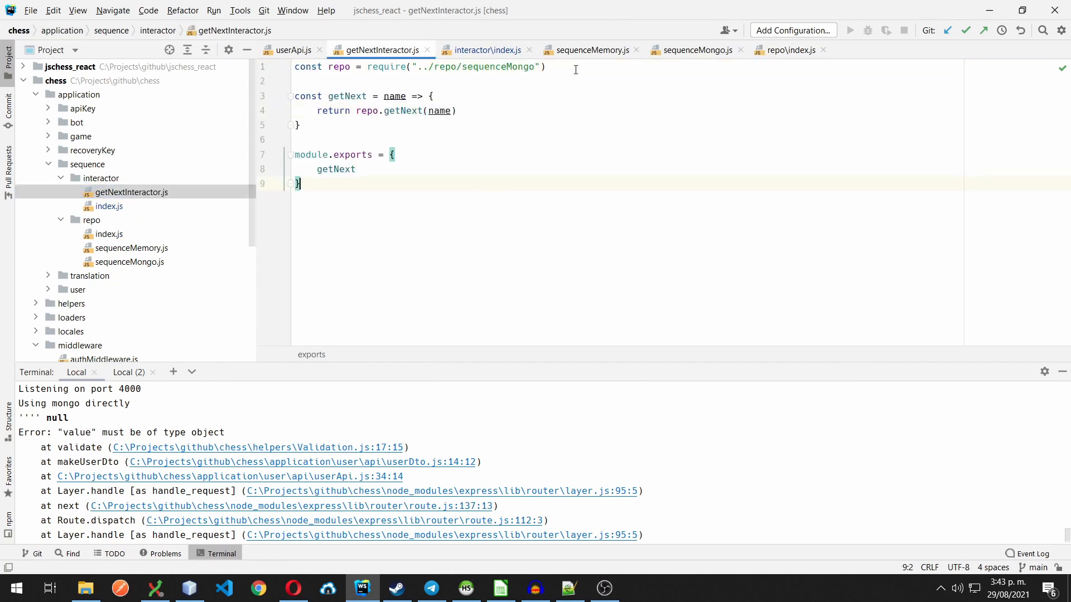
# Insert blank lines below the sequenceMongo require line, above the getNext function.
pyautogui.click(546, 67)
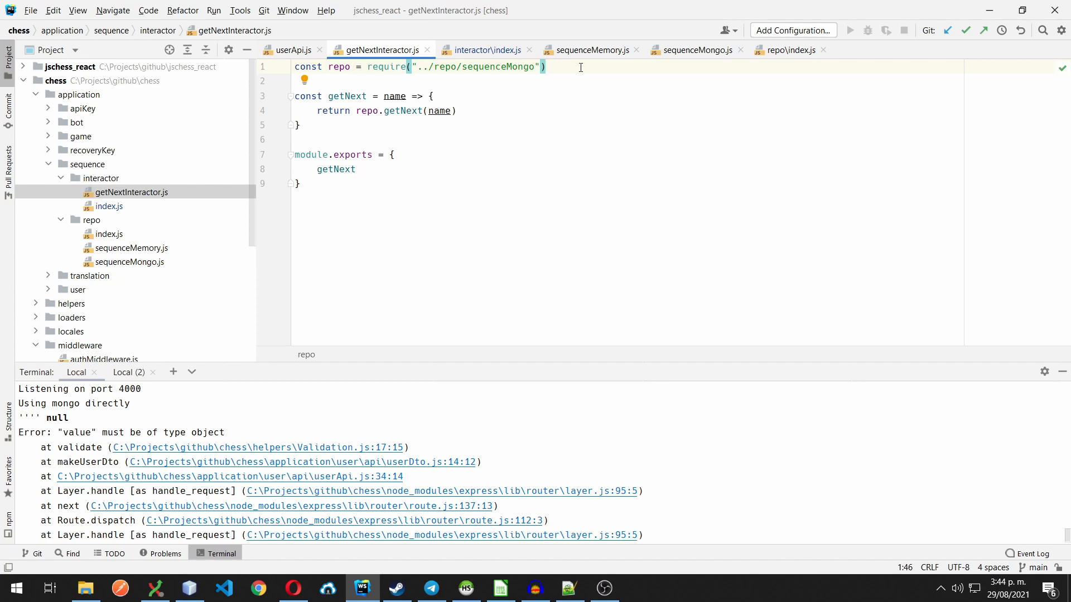
pyautogui.press('Enter')
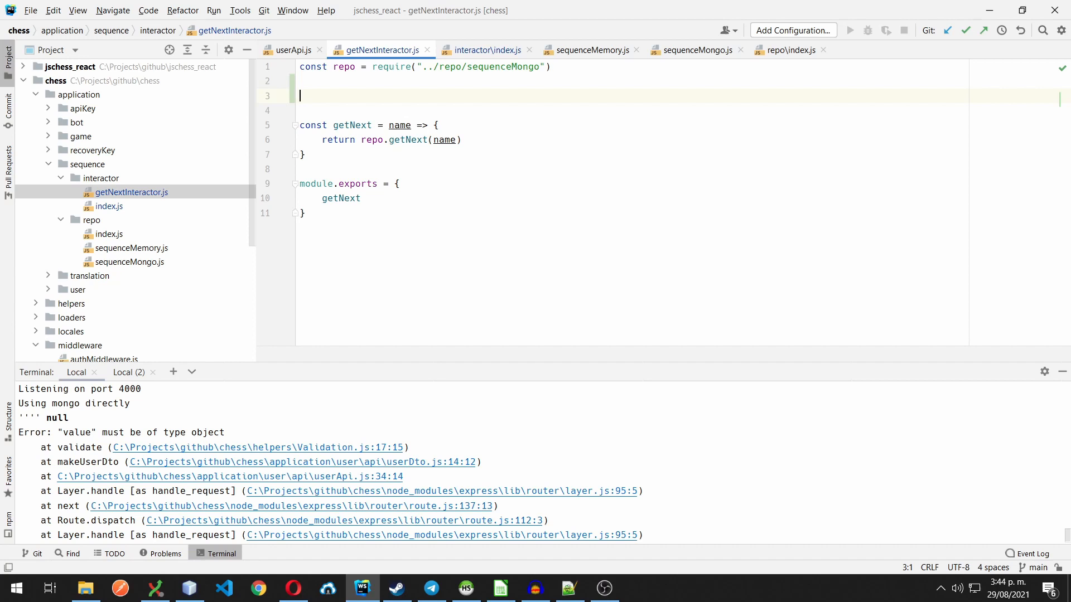
pyautogui.click(316, 184)
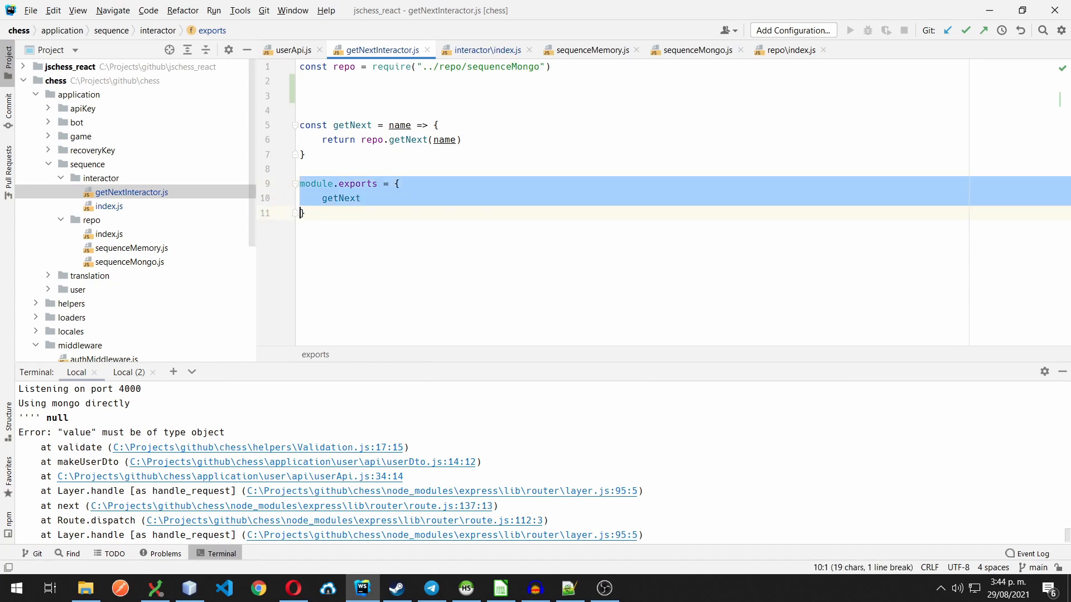
# Wrap getNext in const makeGetNextInteractor = (repo) => {...}, returning getNext and exporting the factory.
pyautogui.click(305, 212)
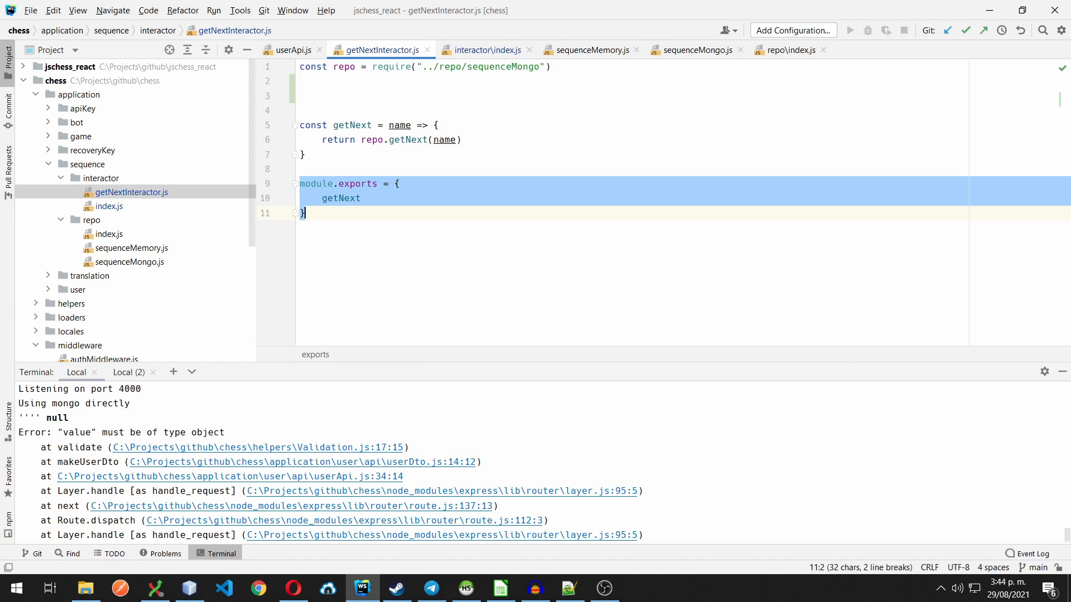
pyautogui.click(315, 80)
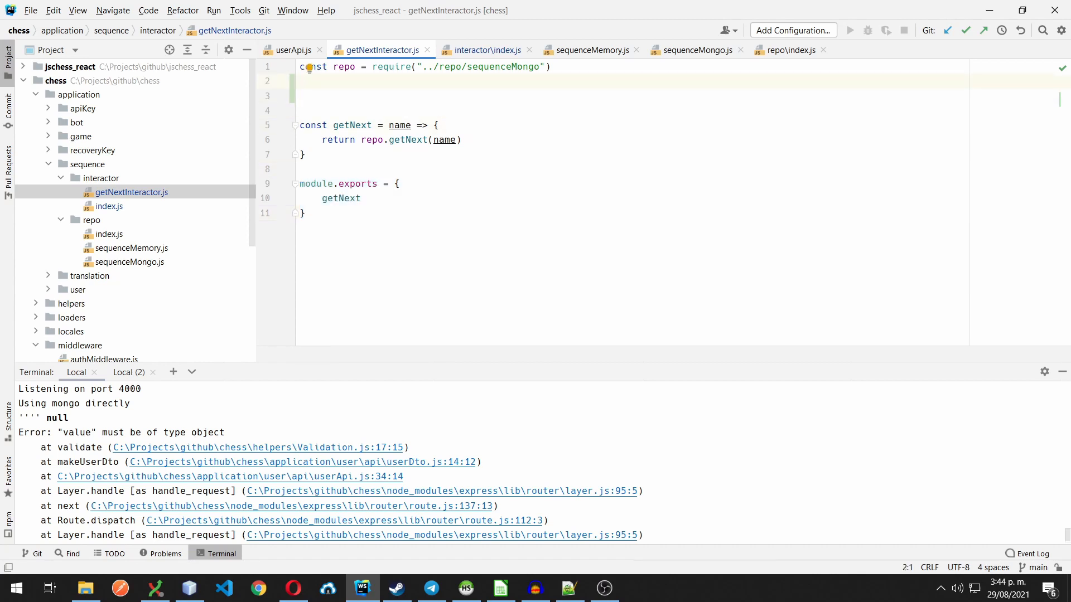
pyautogui.press('Enter')
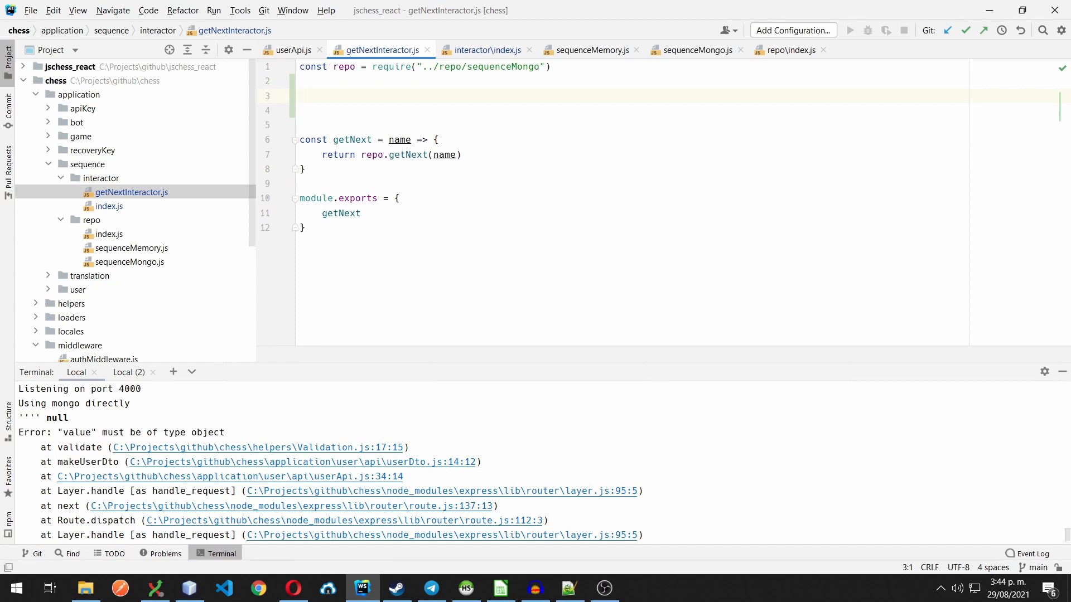
pyautogui.write('makeGetNextInteractor = (repo) => {')
pyautogui.write('module.exports = makeGetNextInteractor')
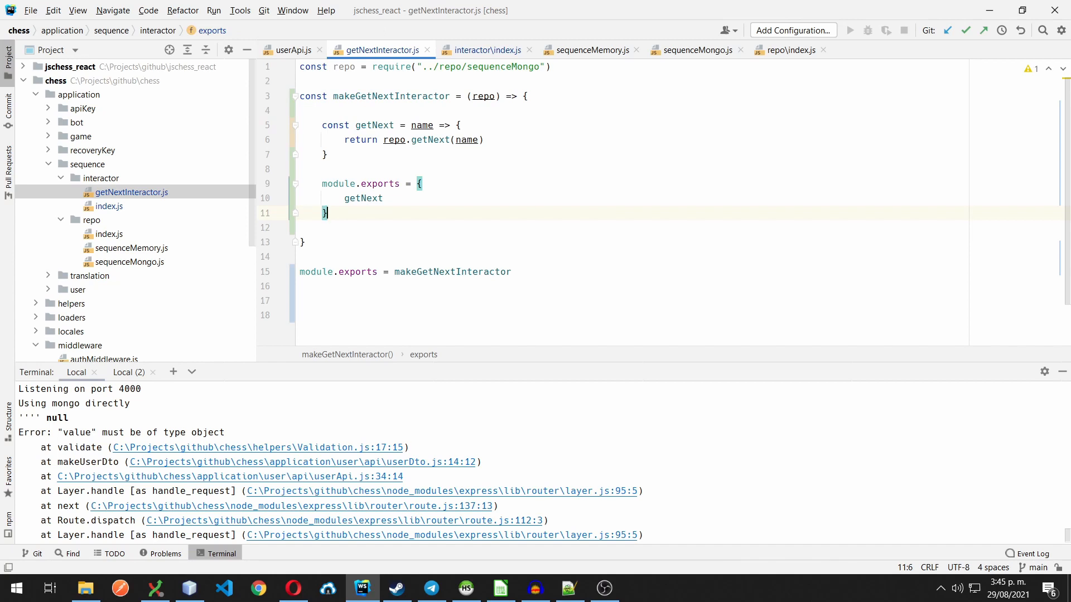
pyautogui.click(410, 184)
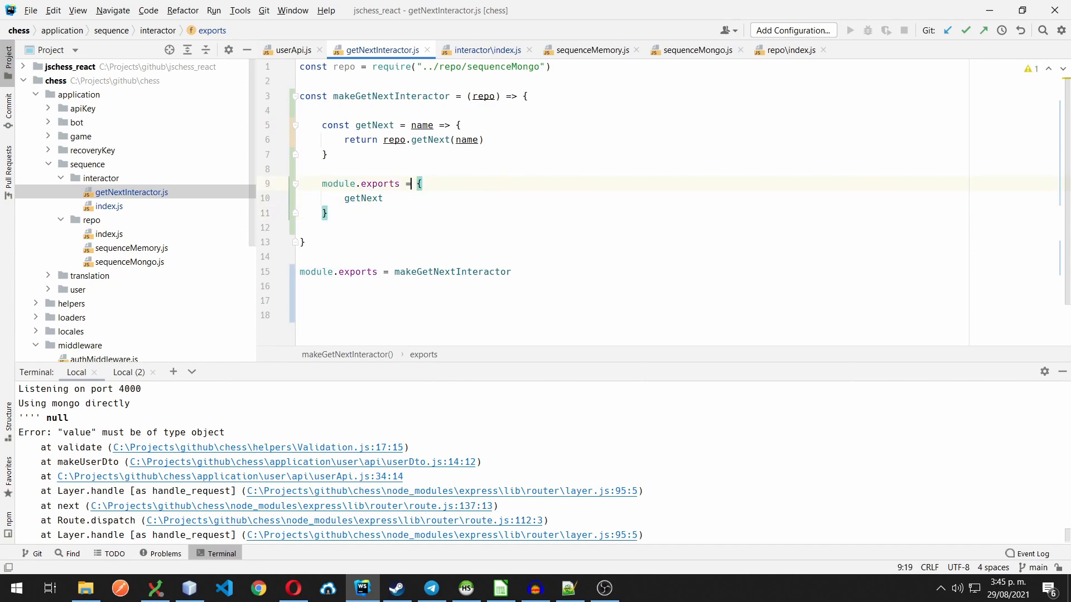
pyautogui.write('return {')
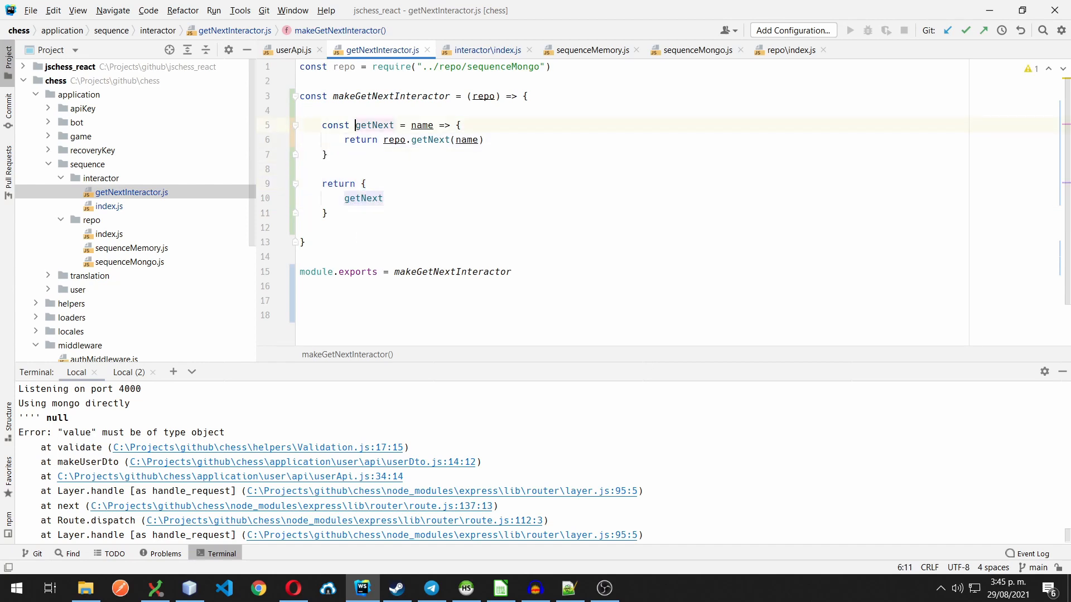
# Remove the sequenceMongo require and the parentheses around the repo parameter.
pyautogui.click(483, 96)
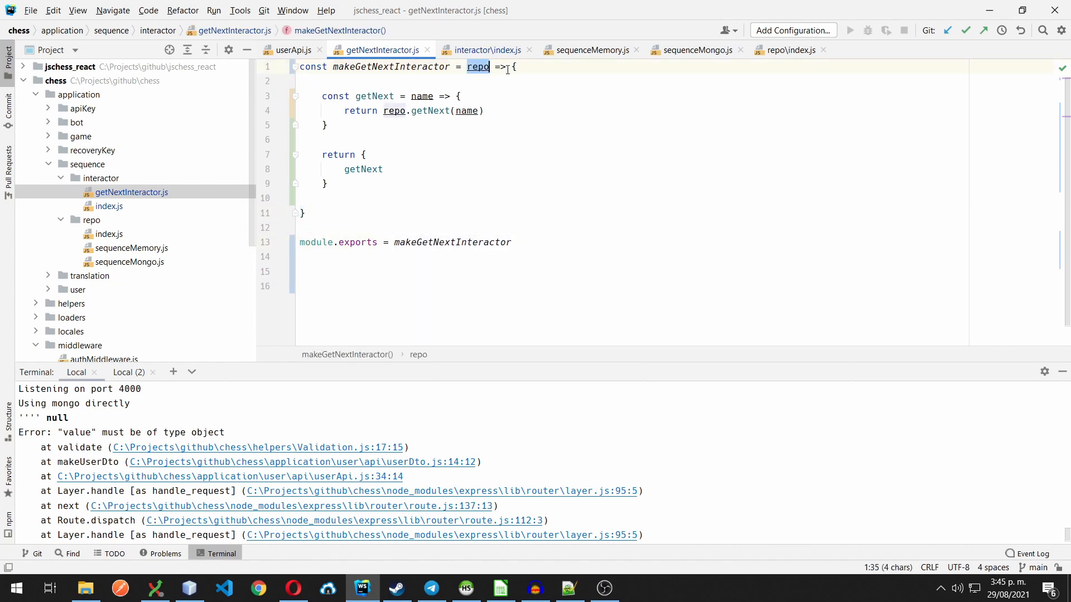
pyautogui.moveTo(395, 176)
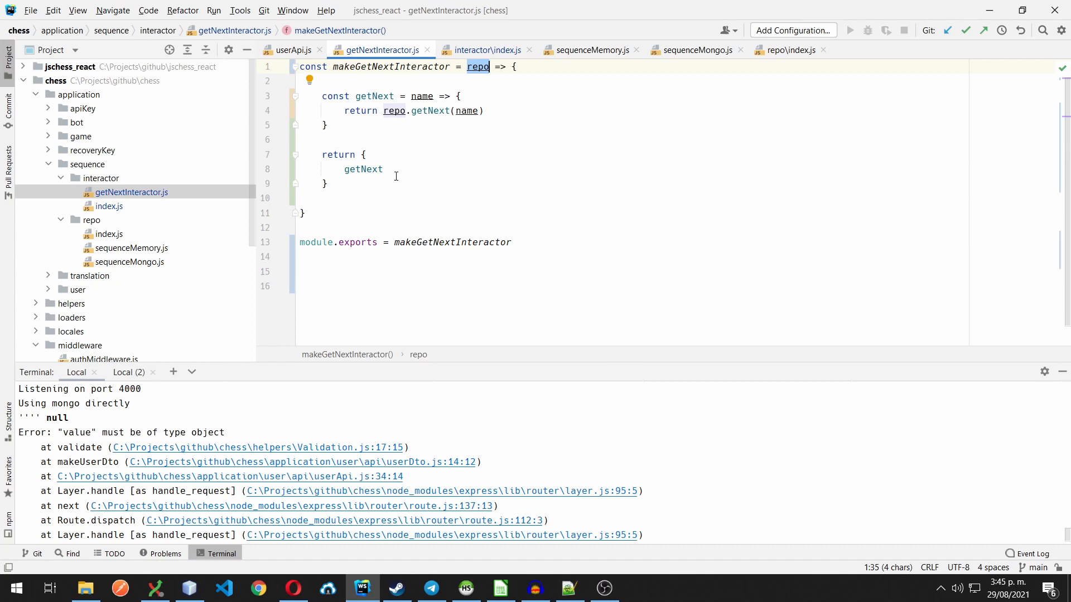
pyautogui.click(358, 242)
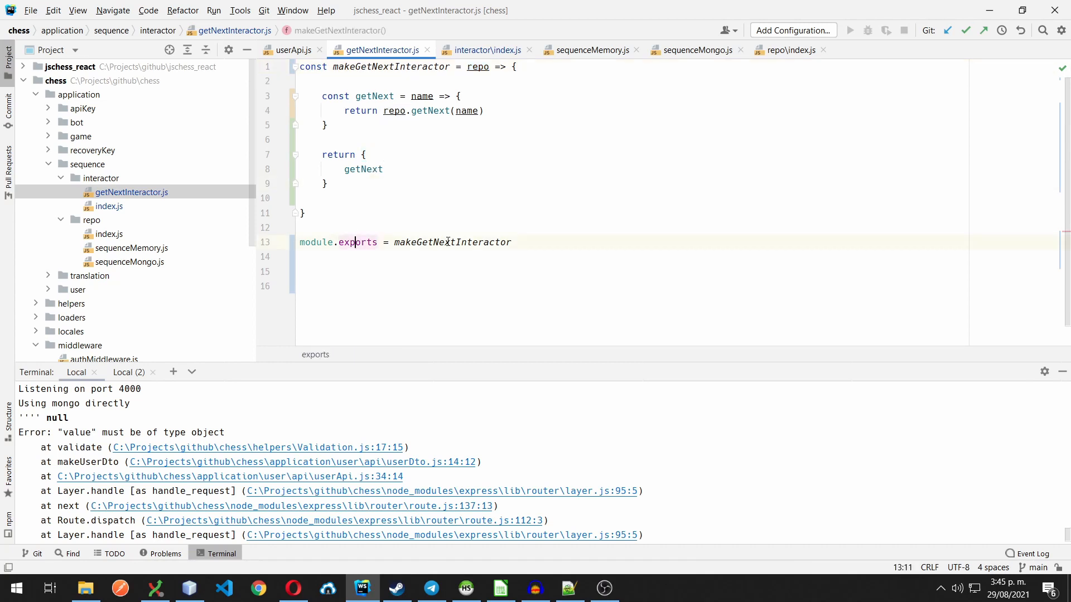
# Check that interactor/index.js re-exports getNextInteractor, then return to the Mario's Chess browser tab.
pyautogui.doubleClick(451, 242)
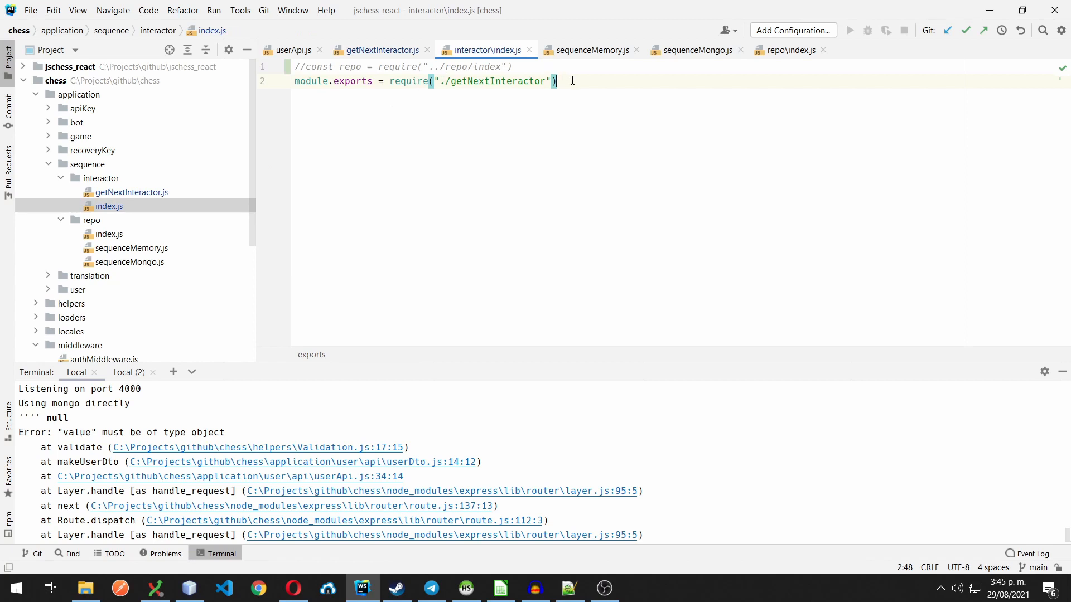
pyautogui.moveTo(125, 219)
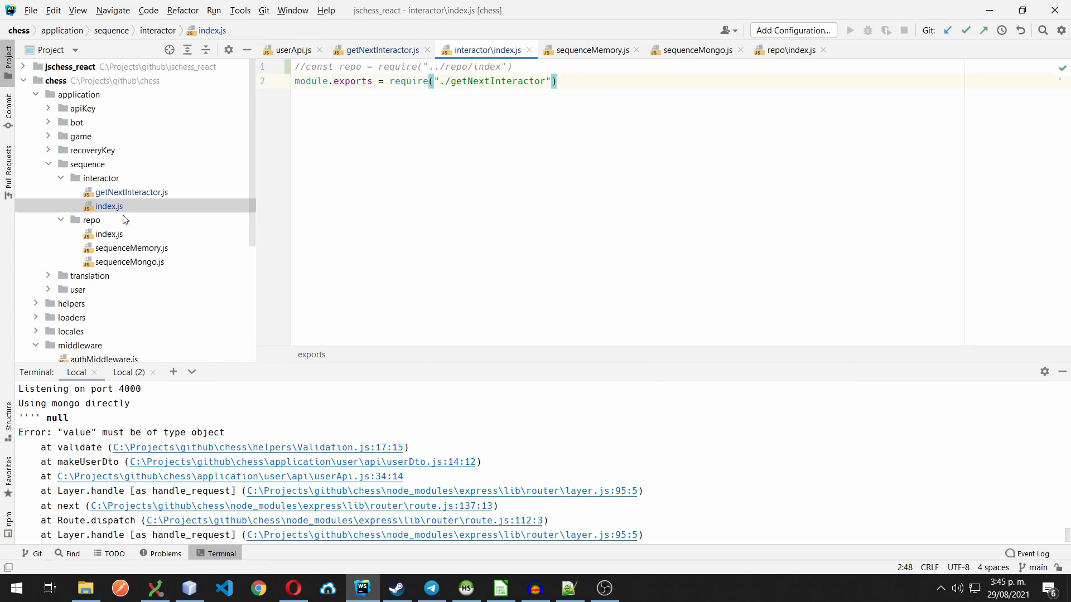
pyautogui.click(108, 205)
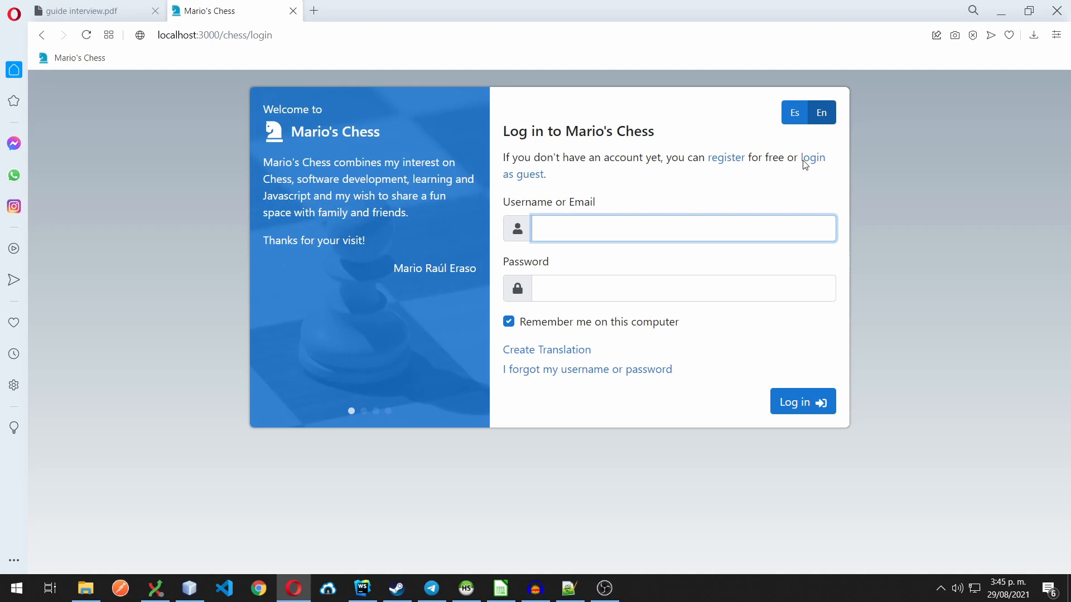
# Log in as guest, log out of Guest54, and end signed in as Guest55 on the board.
pyautogui.click(812, 157)
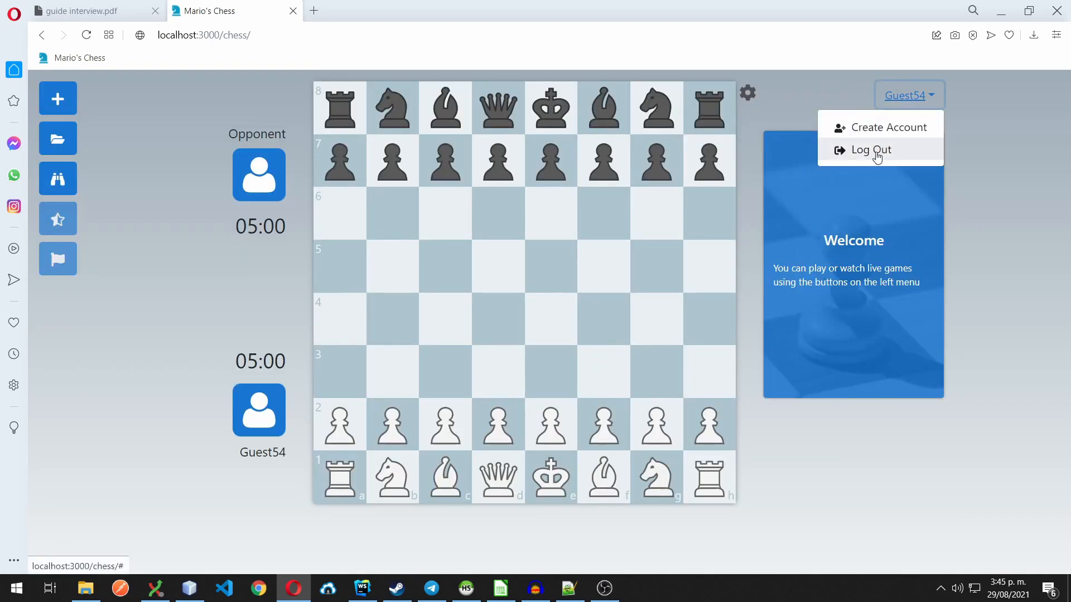
pyautogui.click(870, 149)
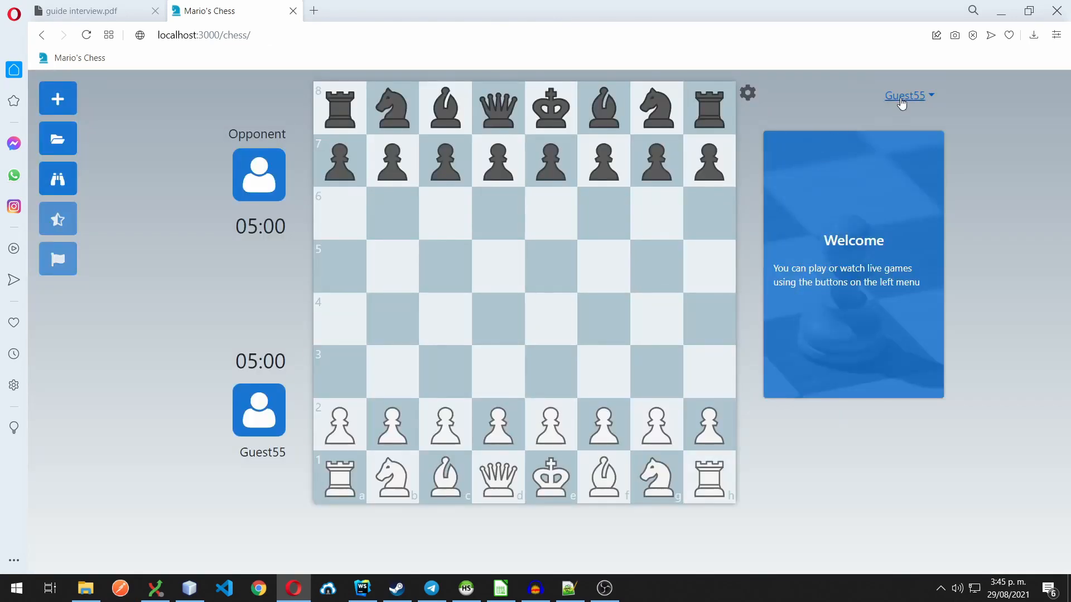